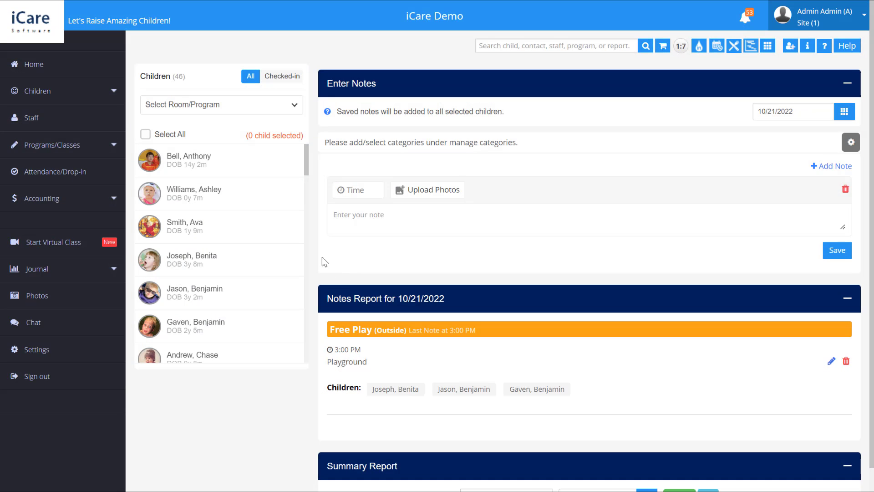
Filter the Journal children list to Infant, Toddlers, Toddlers2, 3-year and one more room.
click(37, 267)
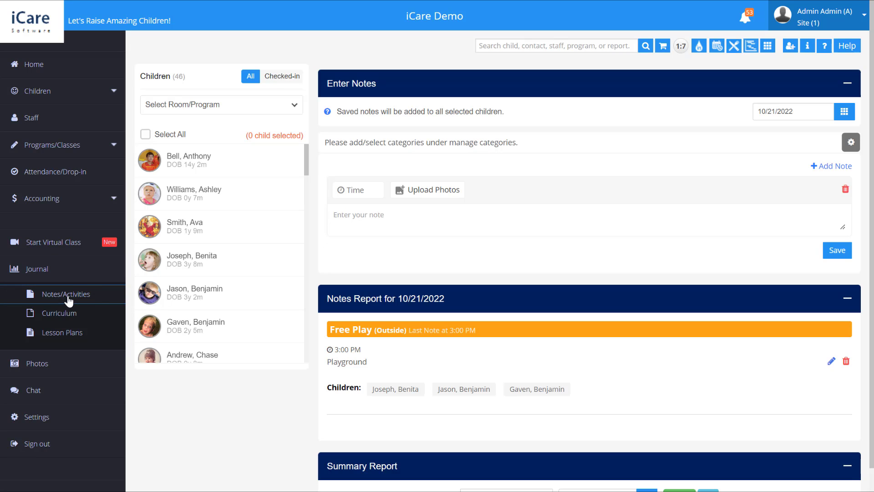
mouse_move(87, 282)
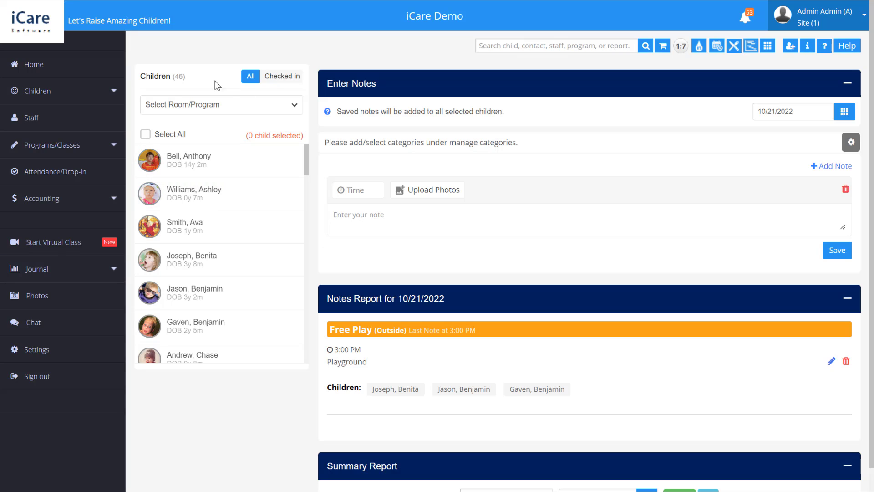
mouse_move(208, 110)
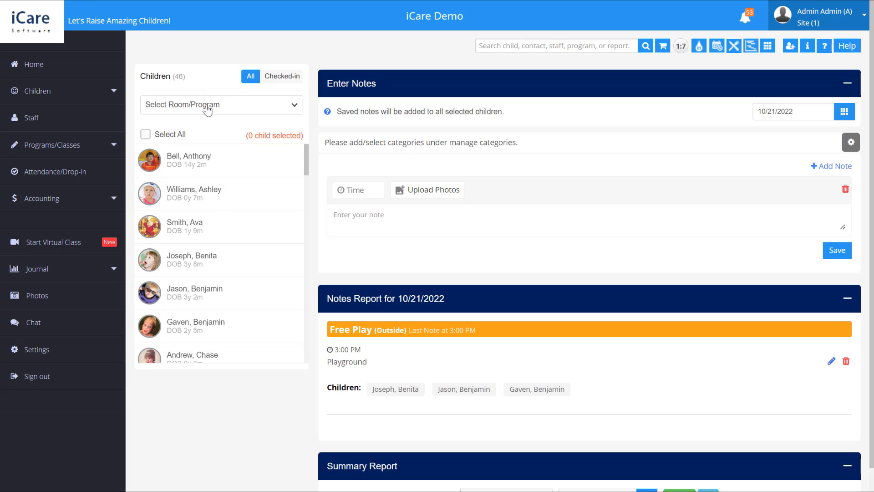
click(220, 104)
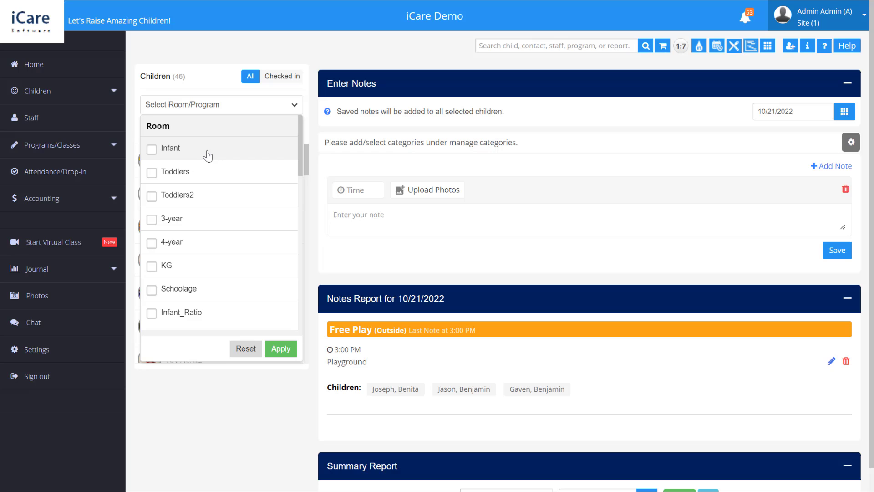
scroll(down, 3)
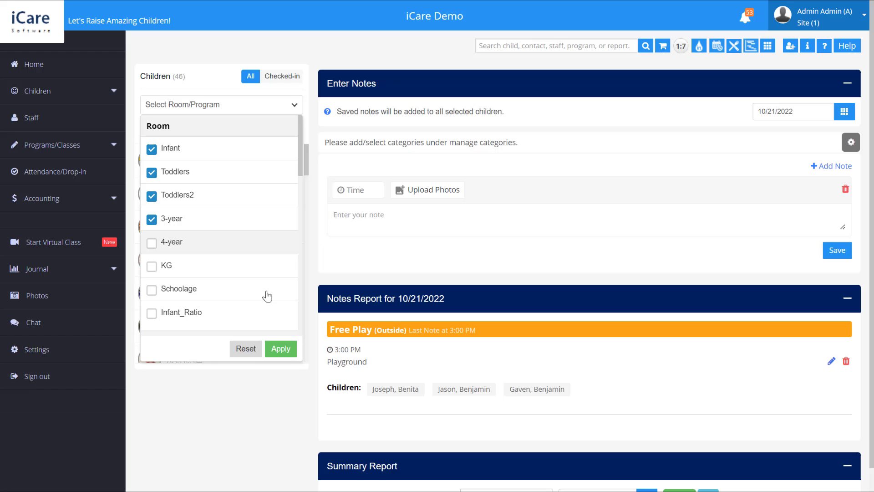
click(280, 349)
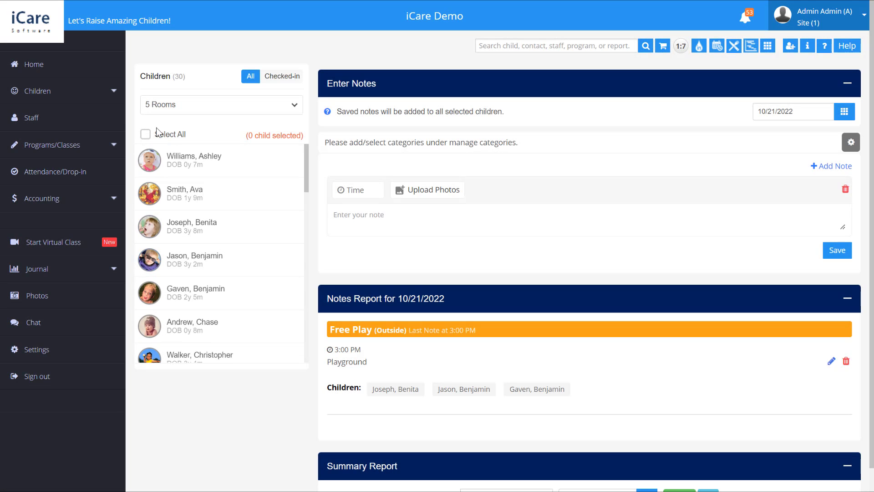
click(146, 134)
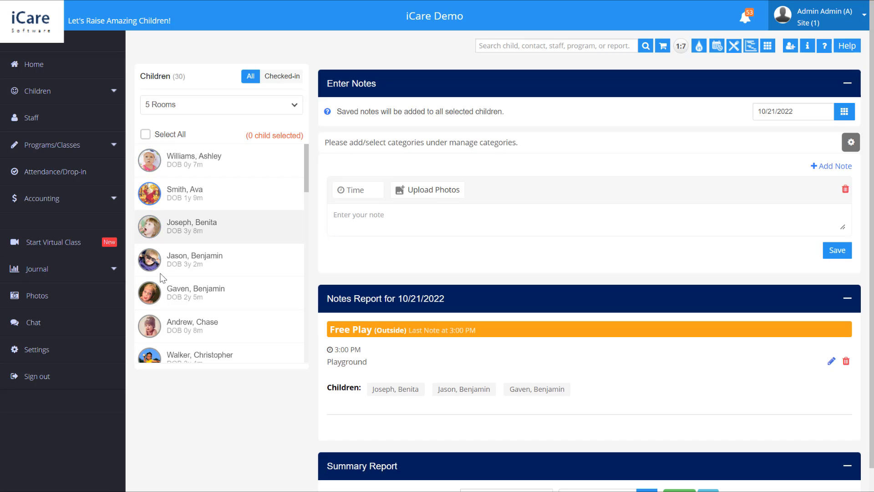
Select all 30 children and show the Food (Meal) options Breakfast, Lunch and Snack.
click(145, 134)
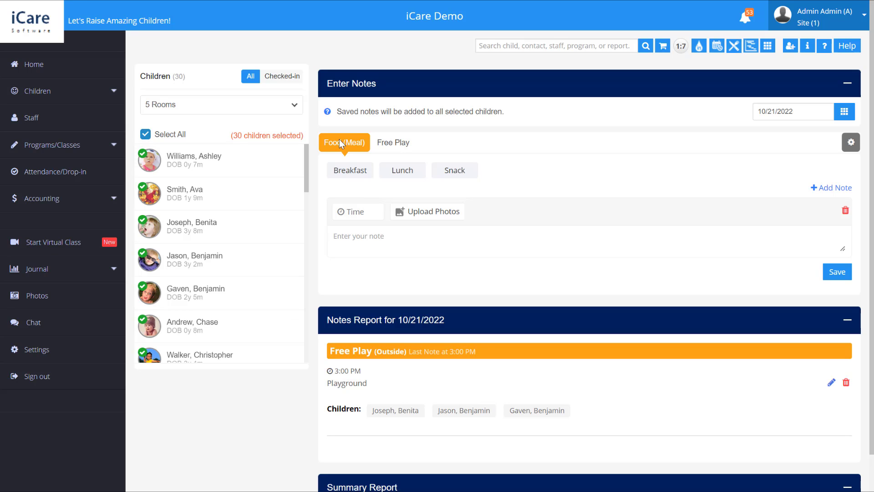
mouse_move(355, 138)
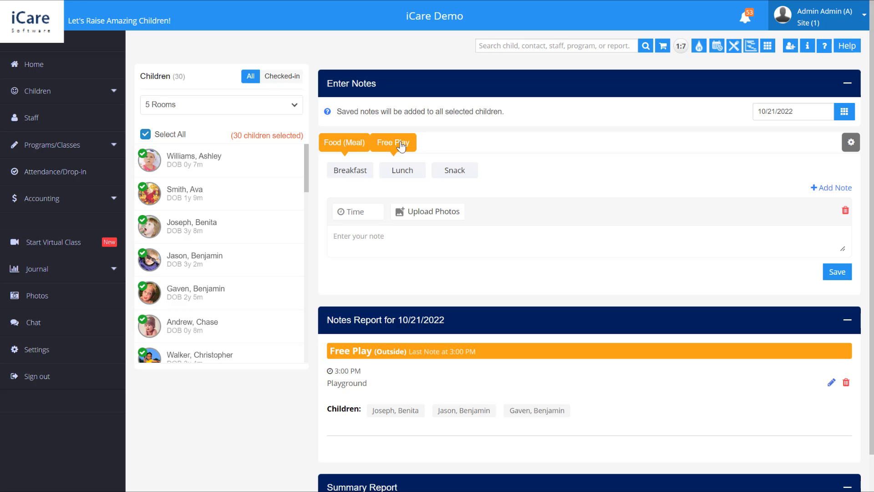
click(394, 142)
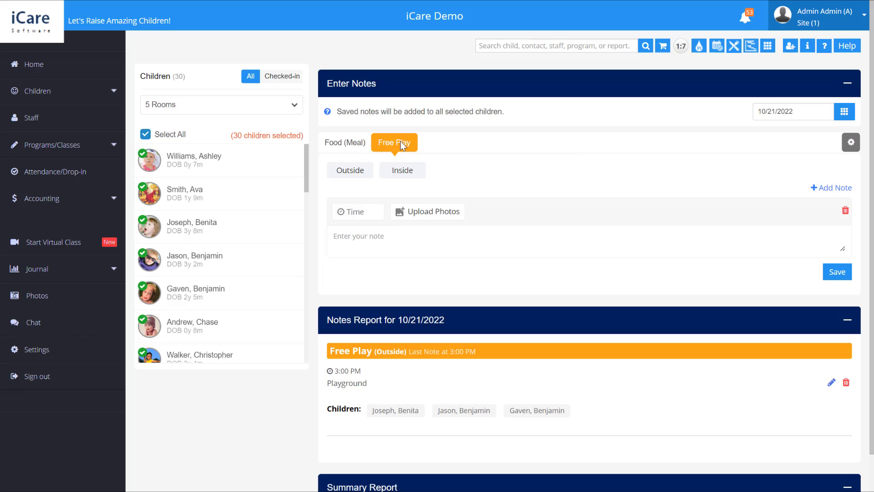
mouse_move(850, 142)
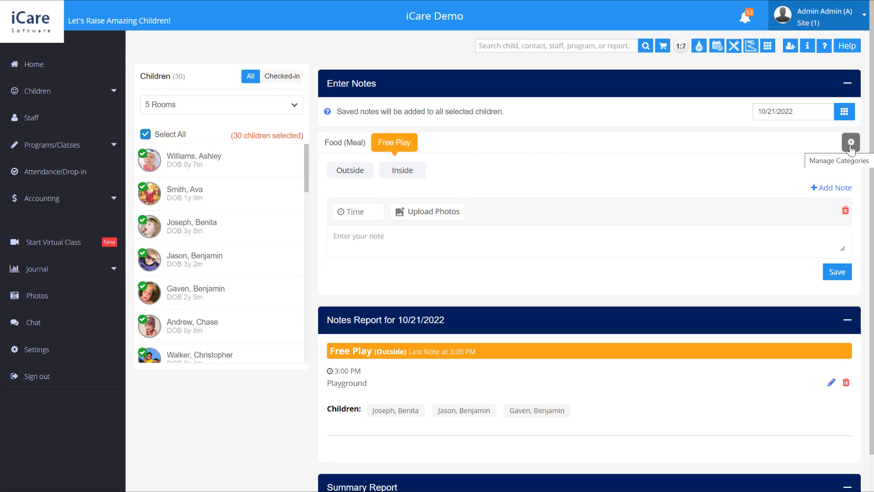
mouse_move(418, 132)
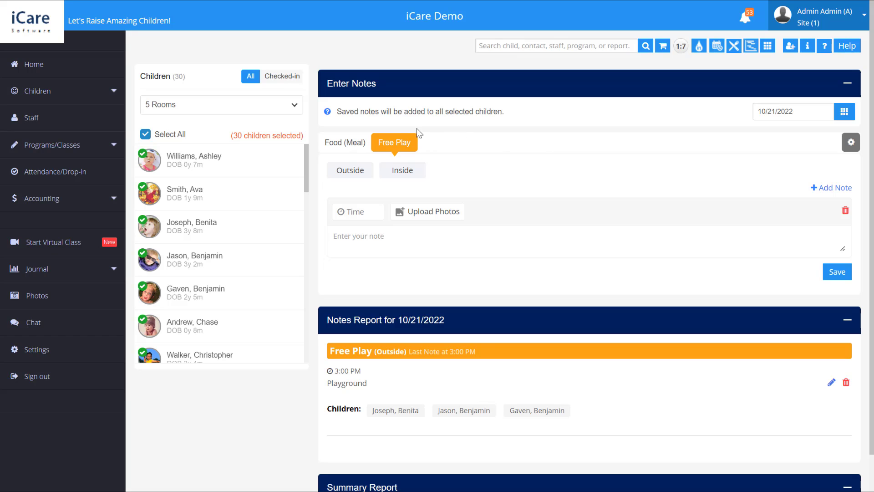
click(344, 142)
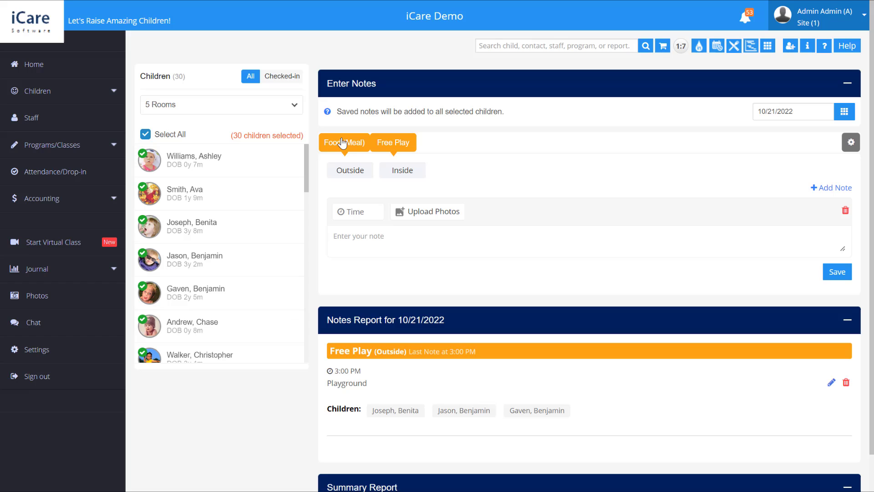
click(344, 142)
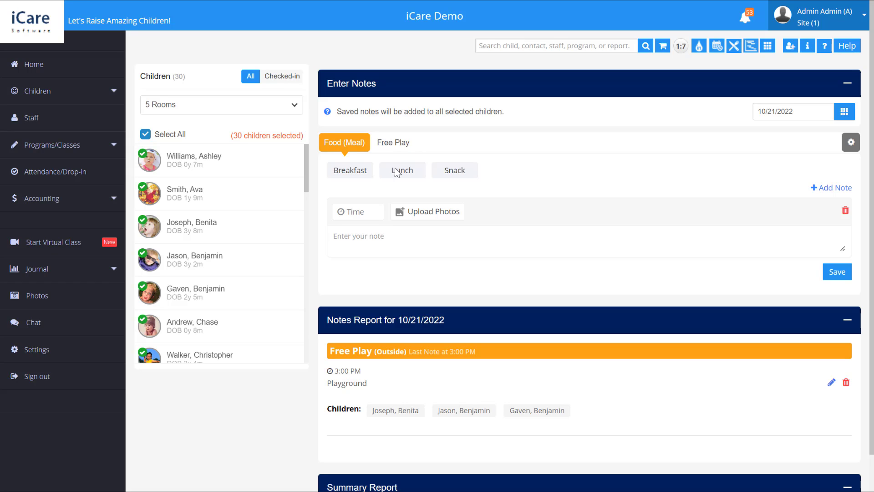
Save a Breakfast note reading 'Yogurt' at 09:00 AM for the selected children.
click(349, 170)
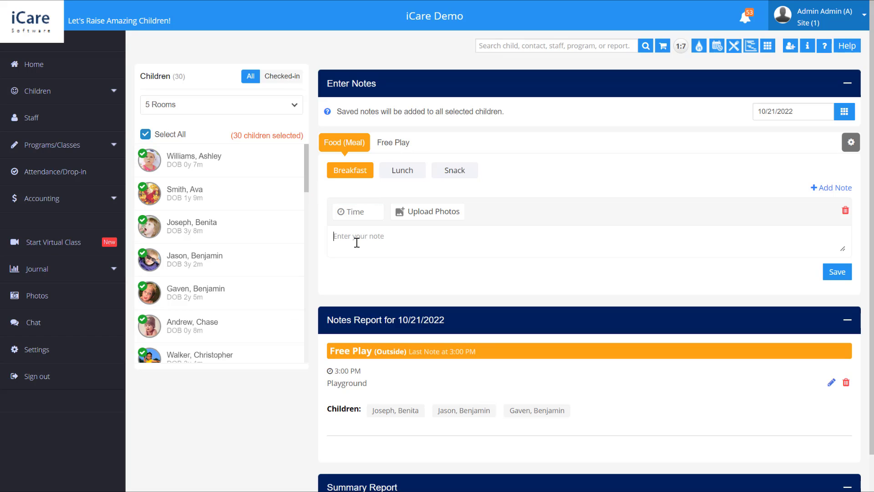
text(Yogurt)
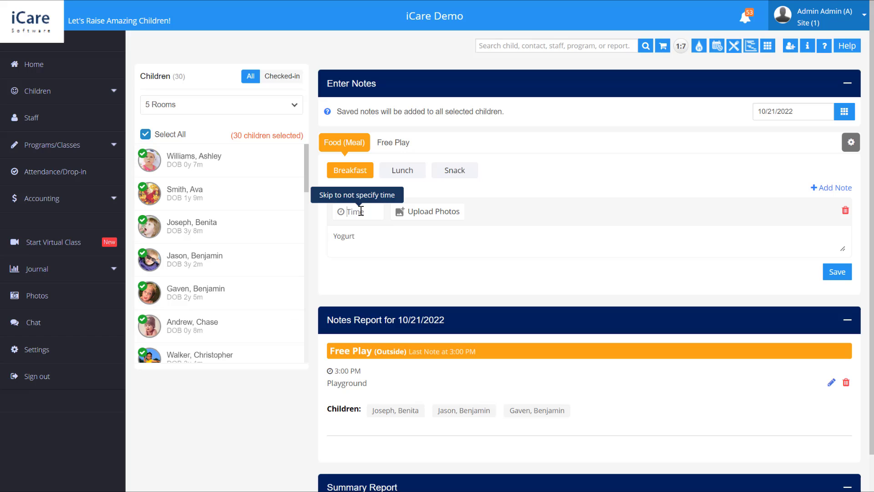
click(357, 211)
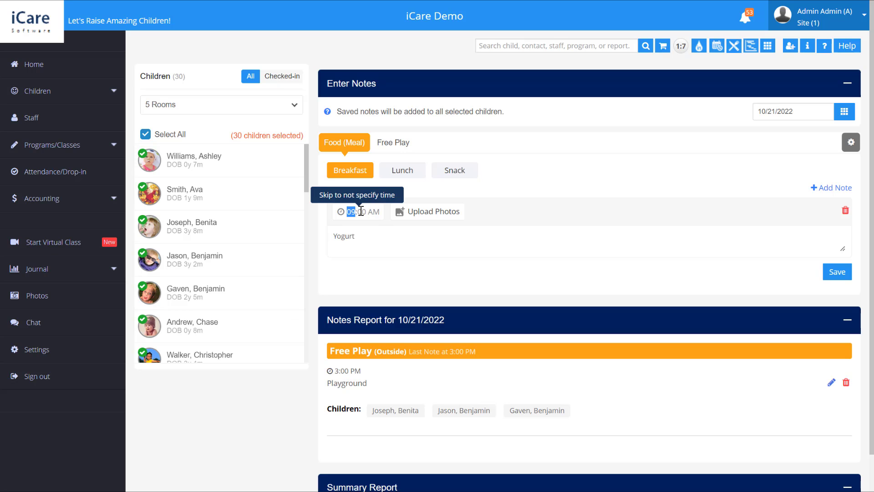
mouse_move(427, 211)
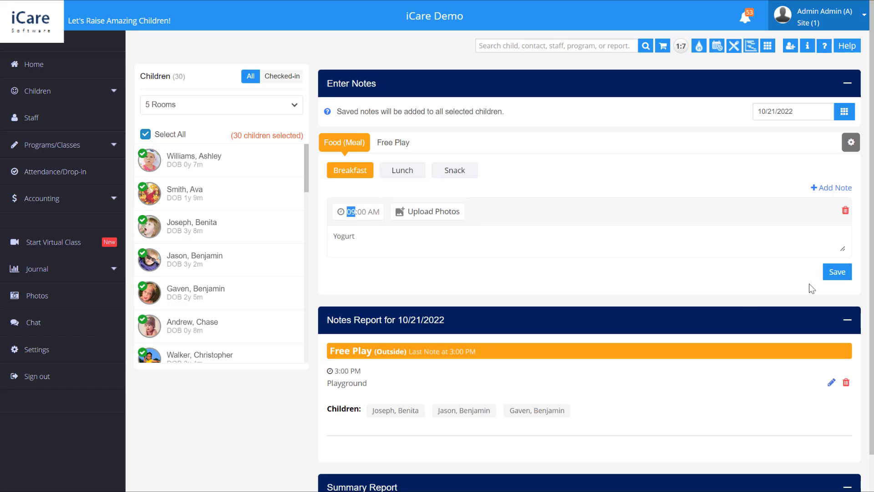
click(836, 272)
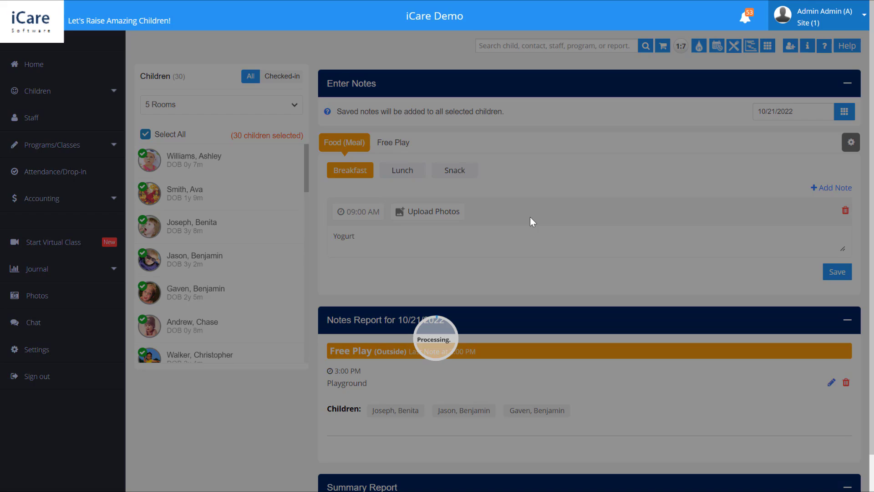
Dismiss the confirmation and expand the Yogurt note to list all 30 children.
click(836, 271)
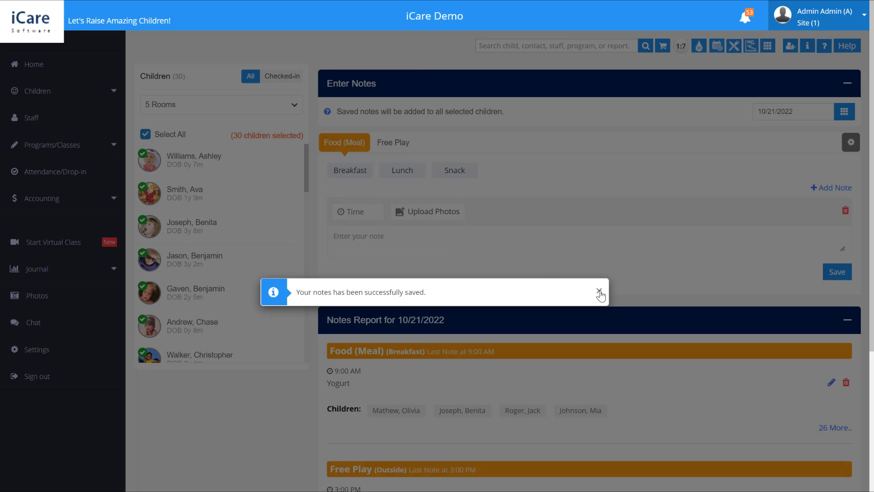
click(601, 292)
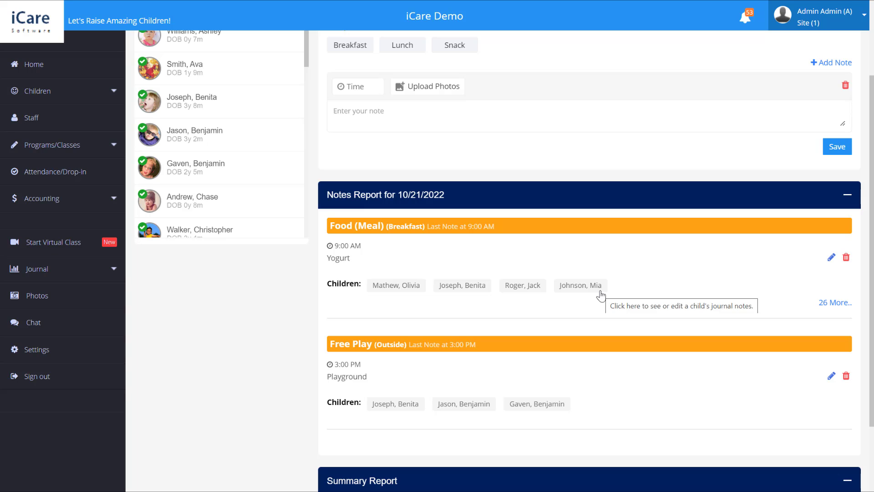
mouse_move(339, 258)
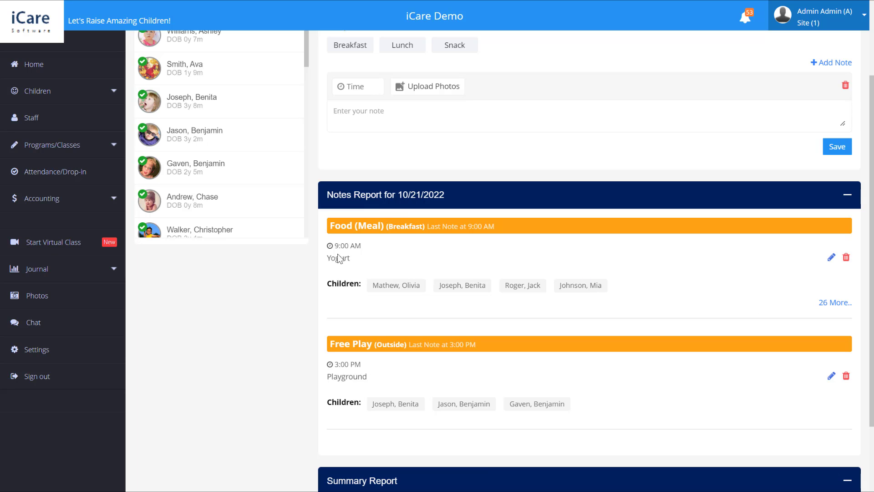
mouse_move(616, 290)
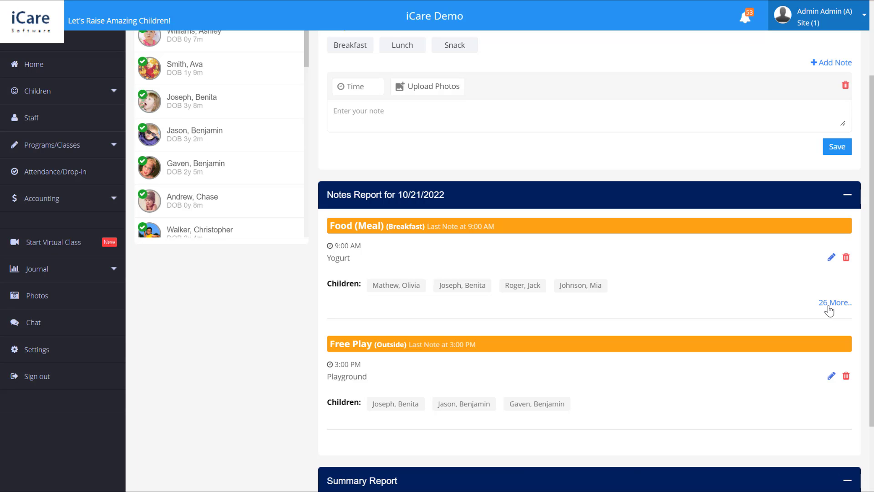
click(834, 302)
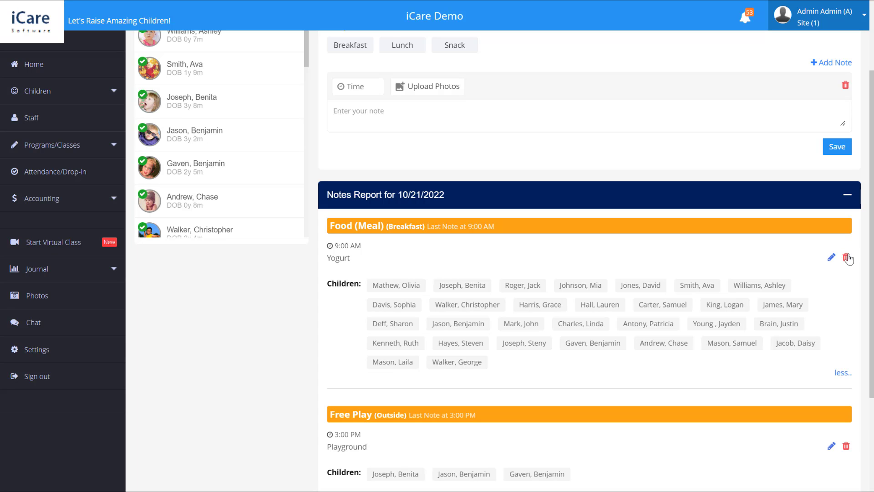
mouse_move(845, 257)
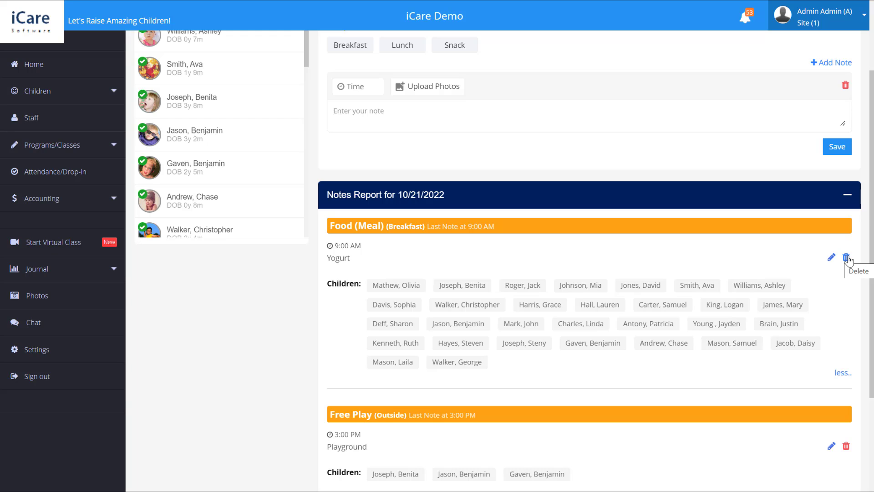
mouse_move(831, 258)
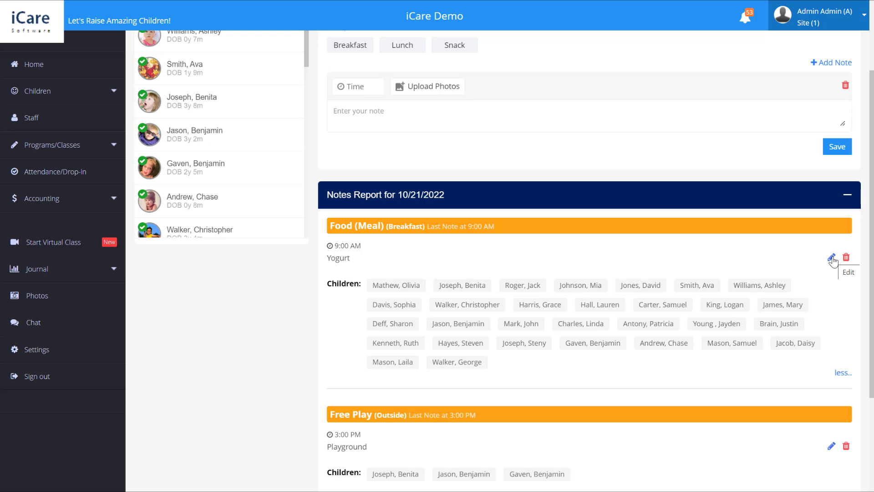
Edit and re-save the 9:00 AM Yogurt note, then dismiss the update confirmation.
click(831, 257)
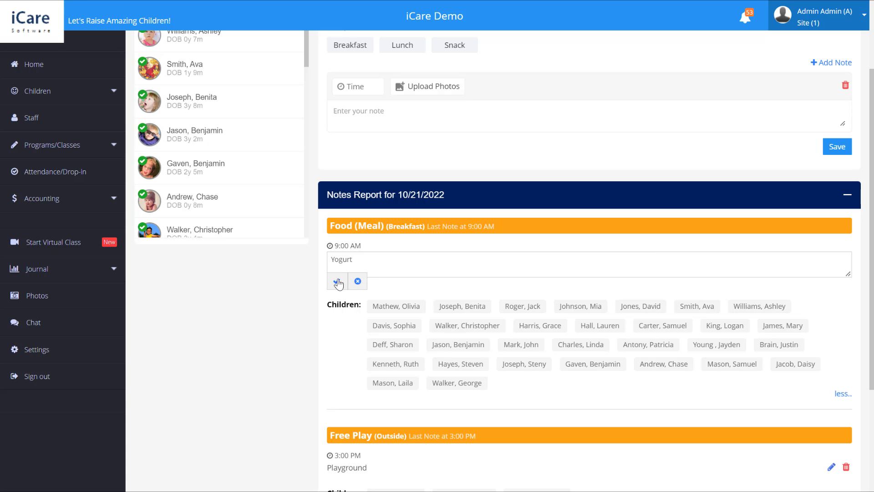
click(337, 281)
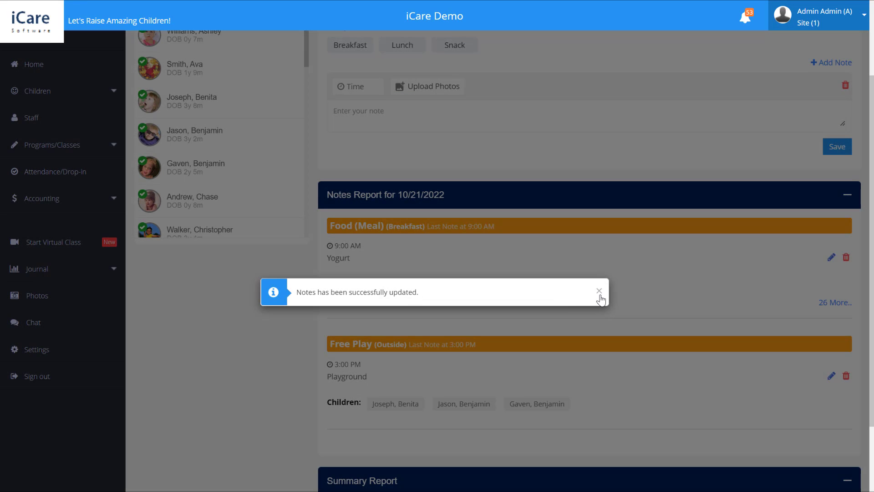
click(599, 291)
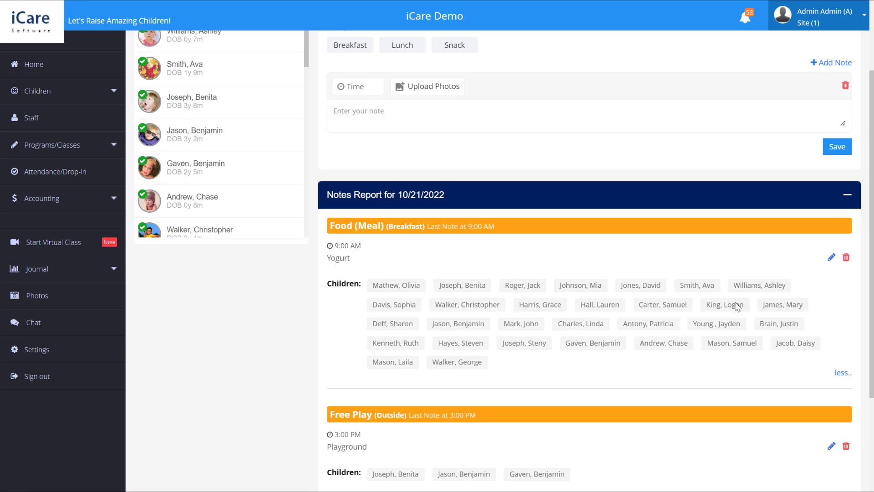
click(724, 304)
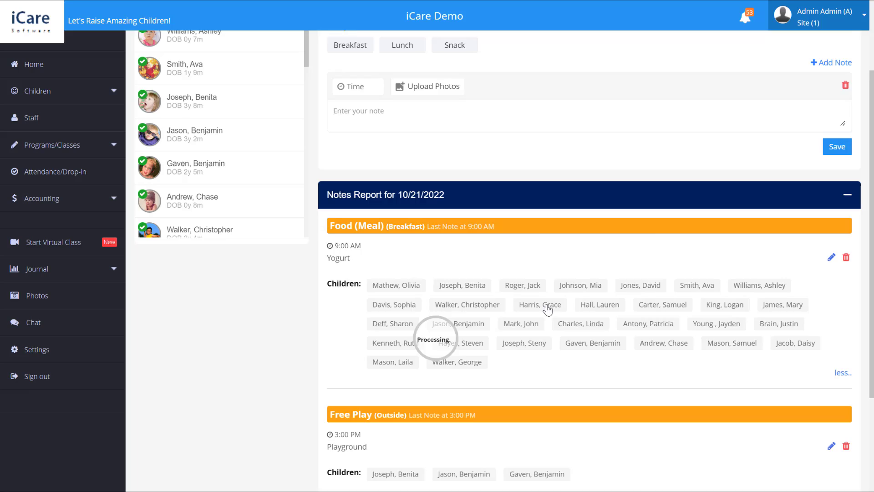
click(539, 304)
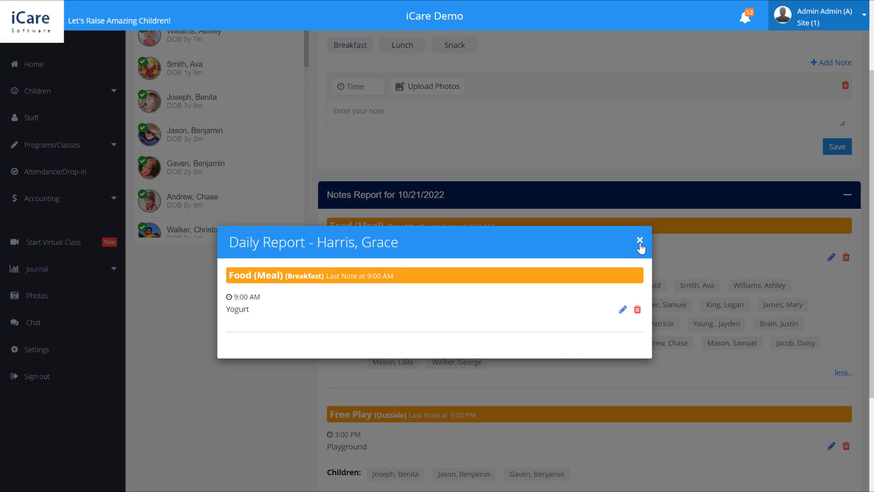
click(640, 239)
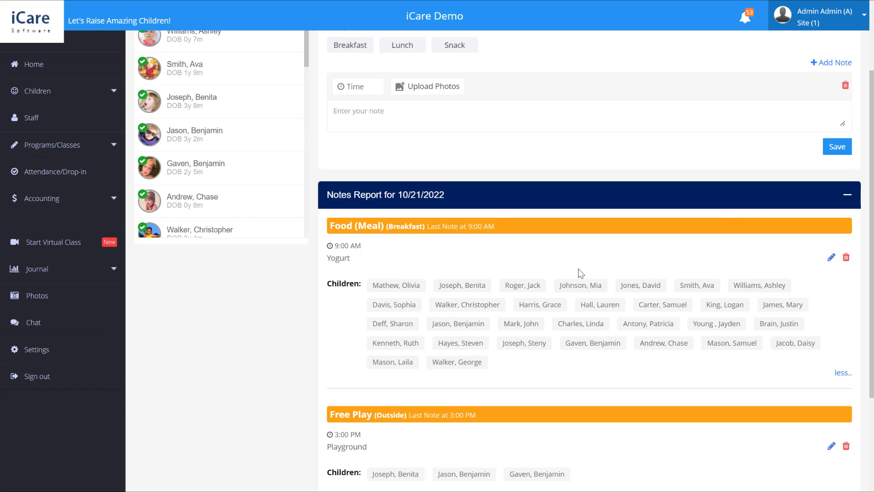
scroll(down, 3)
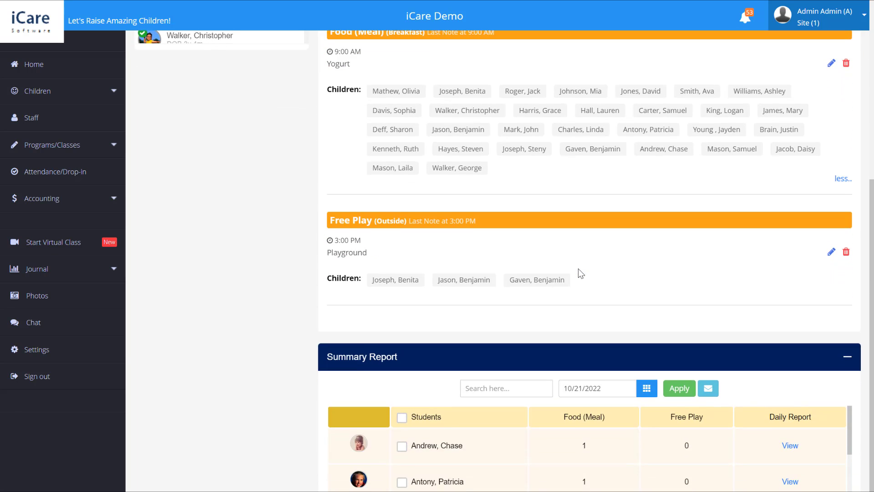
scroll(down, 3)
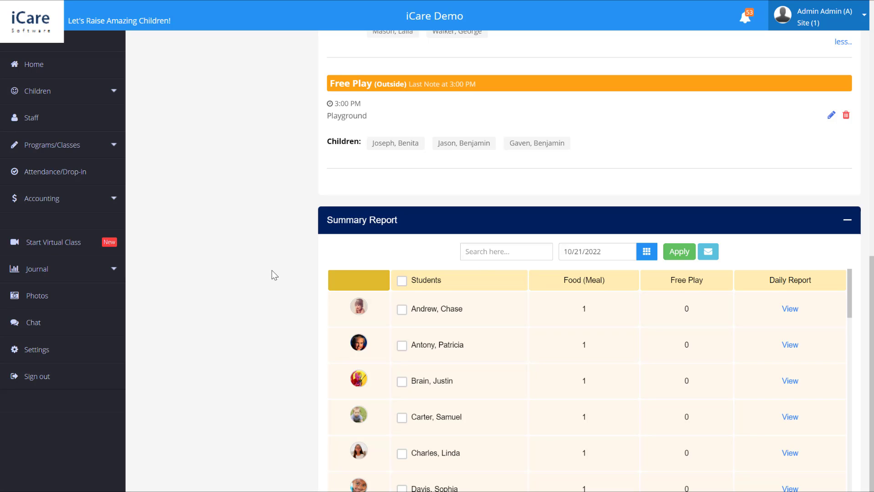
mouse_move(501, 316)
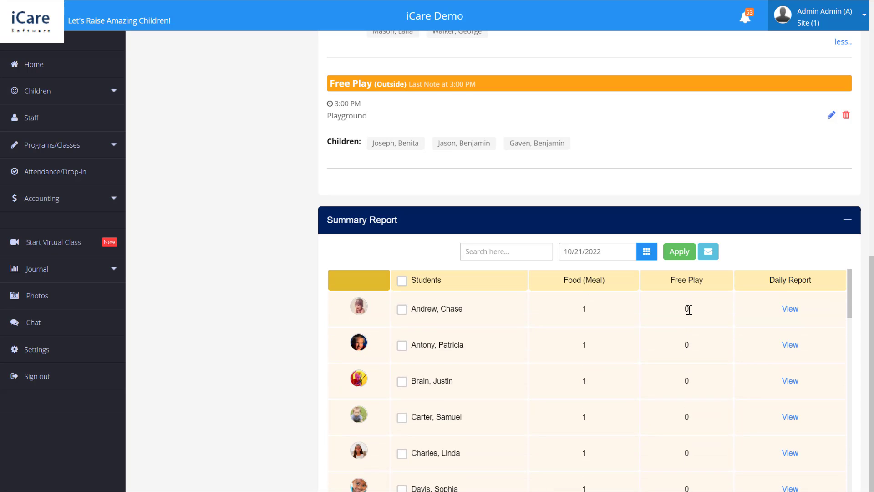
click(789, 308)
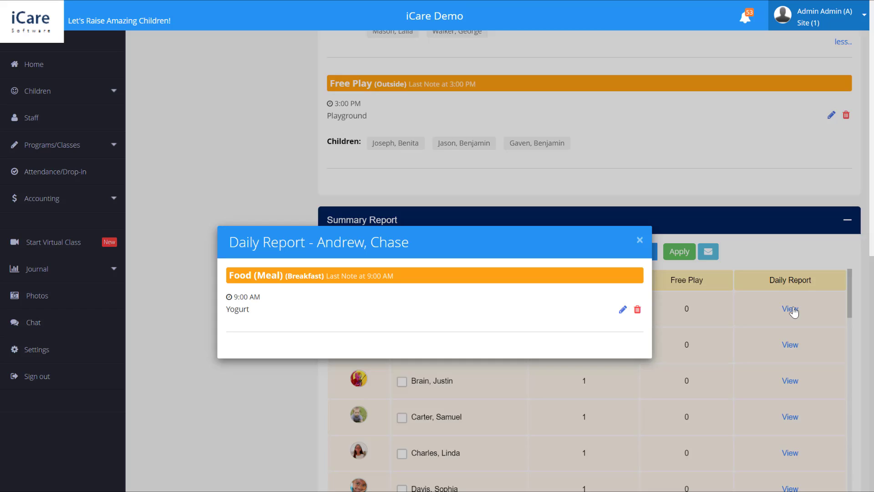
click(639, 239)
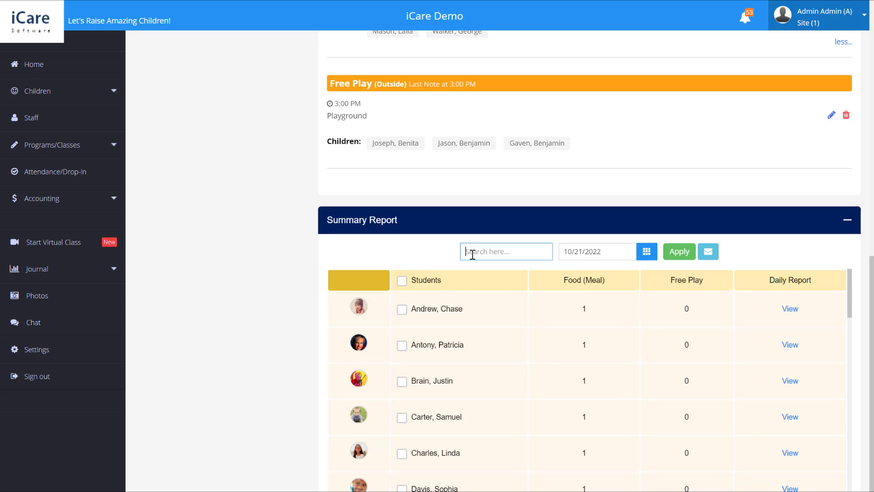
click(647, 251)
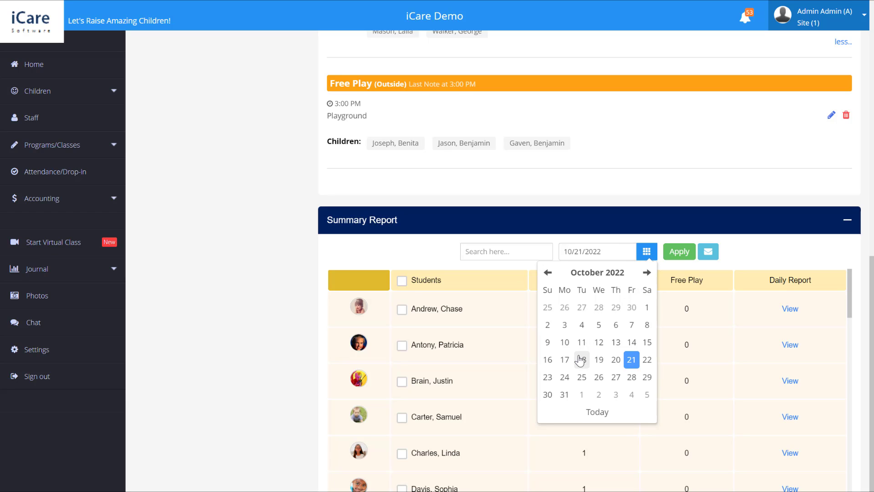
click(582, 359)
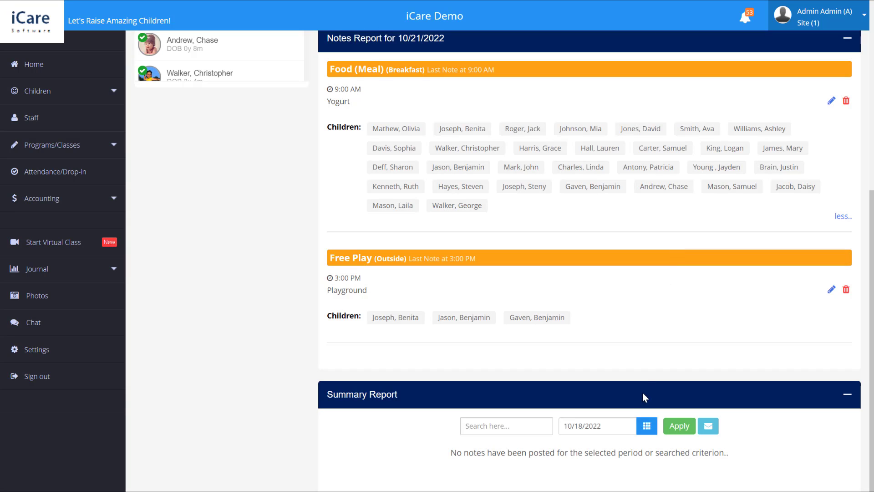
click(646, 425)
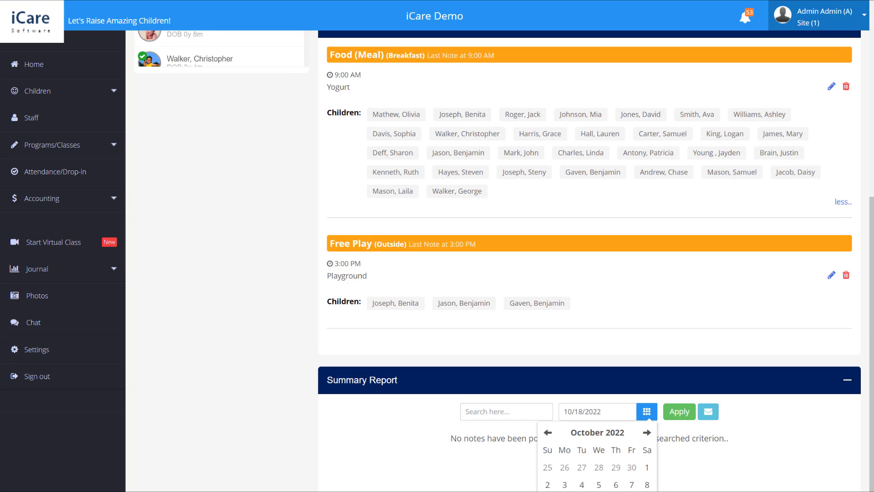
click(678, 426)
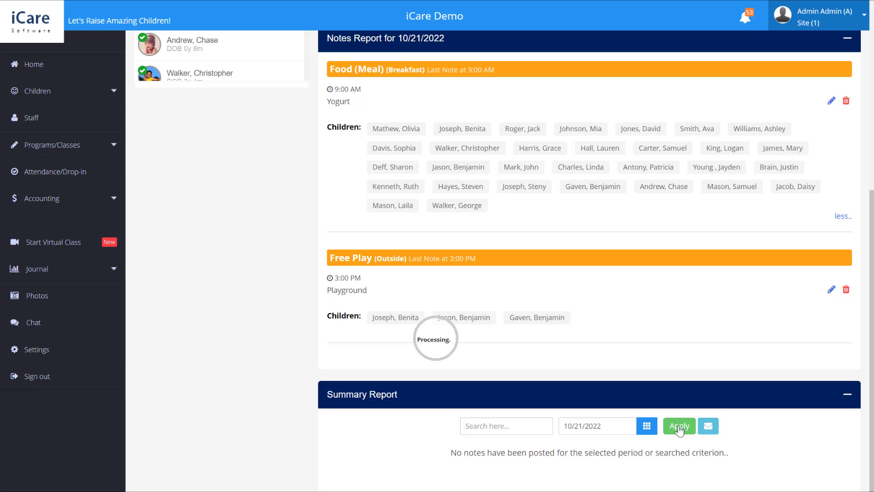
click(678, 425)
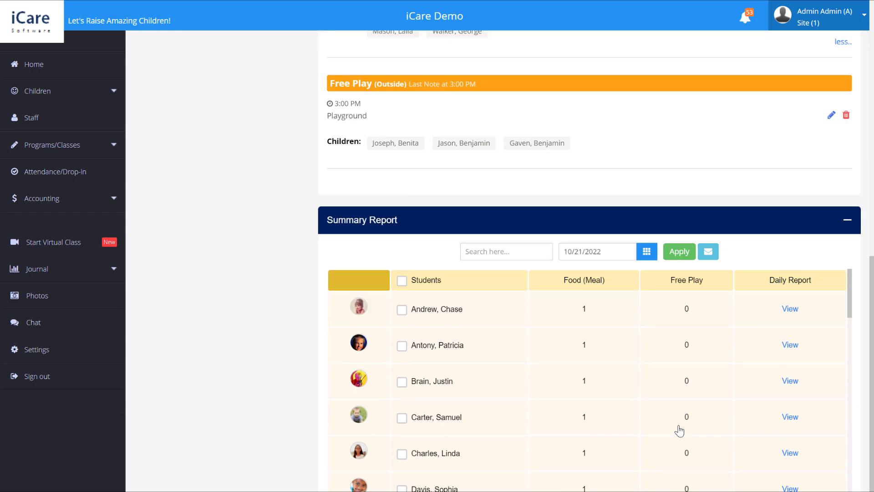
mouse_move(222, 285)
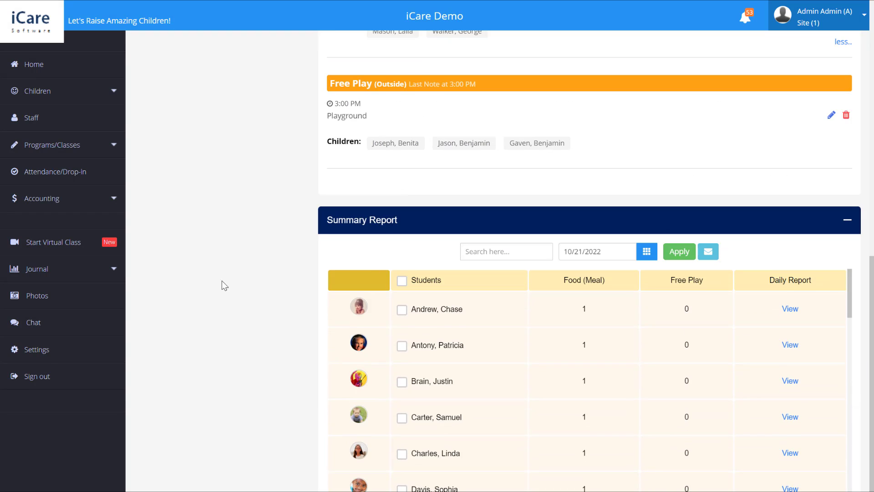
mouse_move(37, 348)
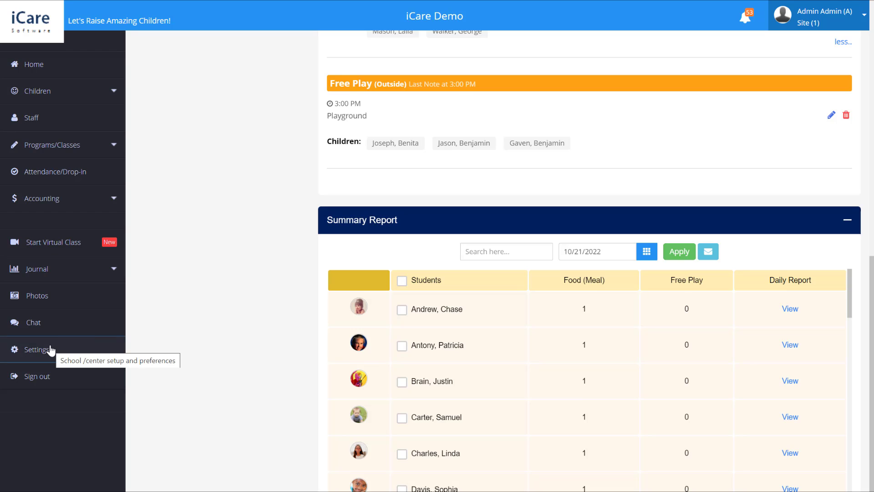
mouse_move(207, 326)
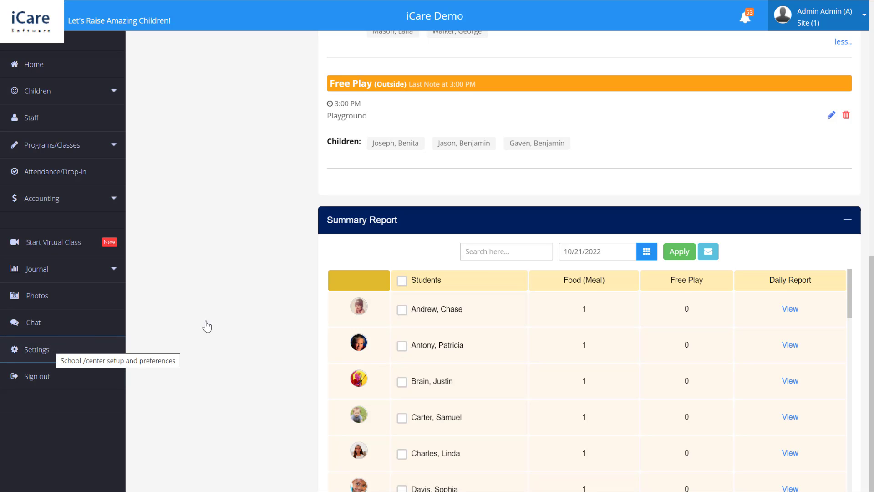
mouse_move(237, 327)
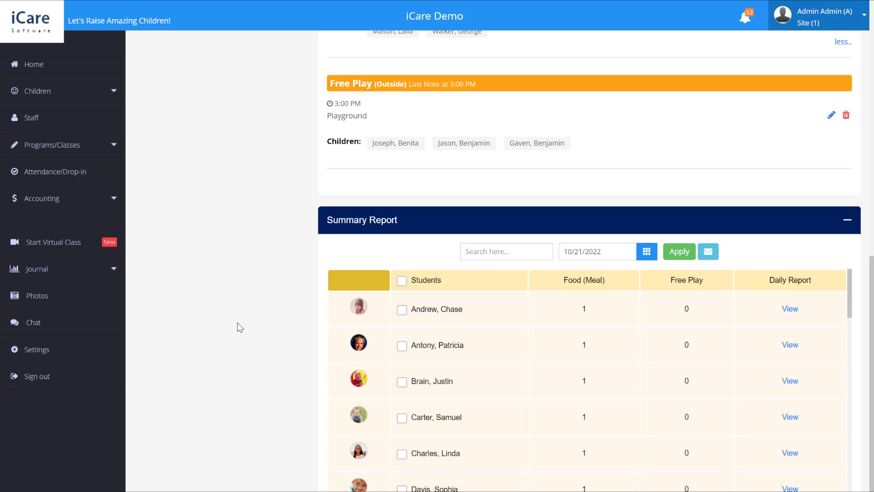
mouse_move(484, 315)
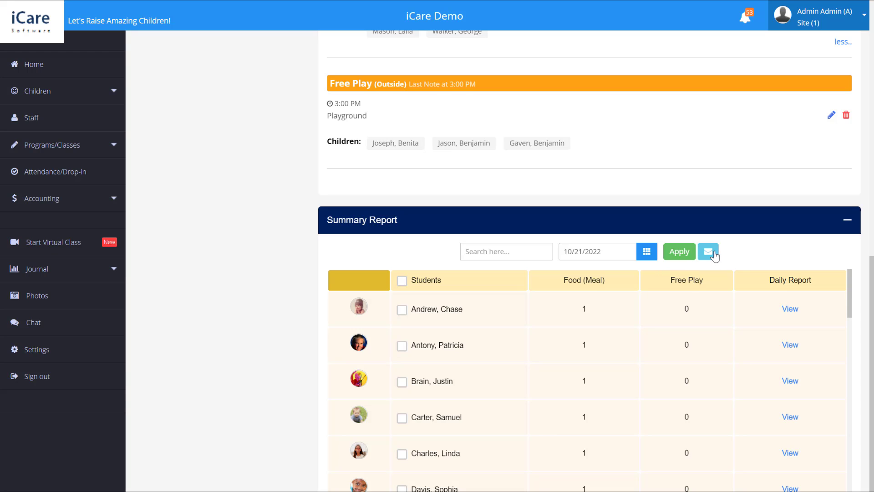
mouse_move(708, 251)
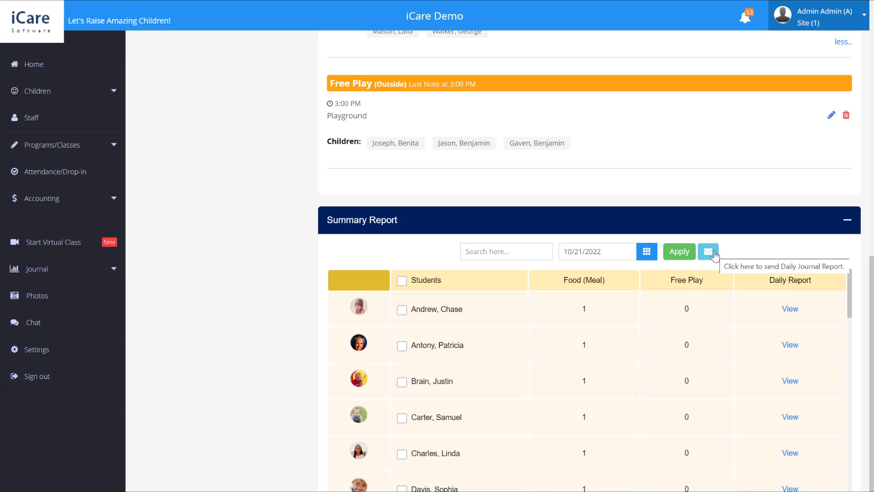
Email the Daily Journal Report for 10/21/2022 from the Summary Report.
click(707, 251)
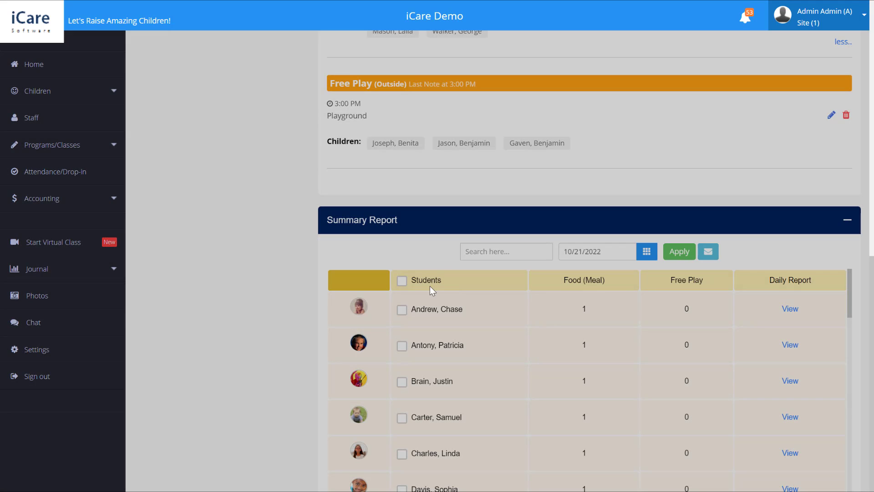
click(401, 280)
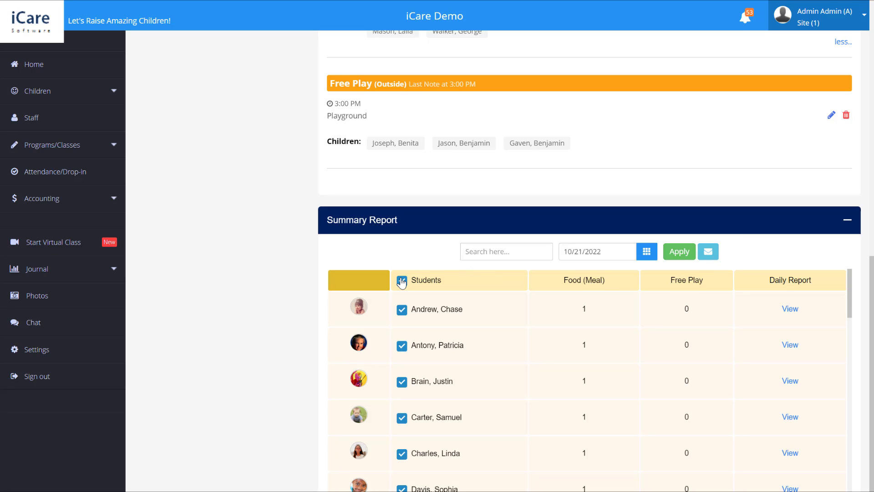
click(400, 280)
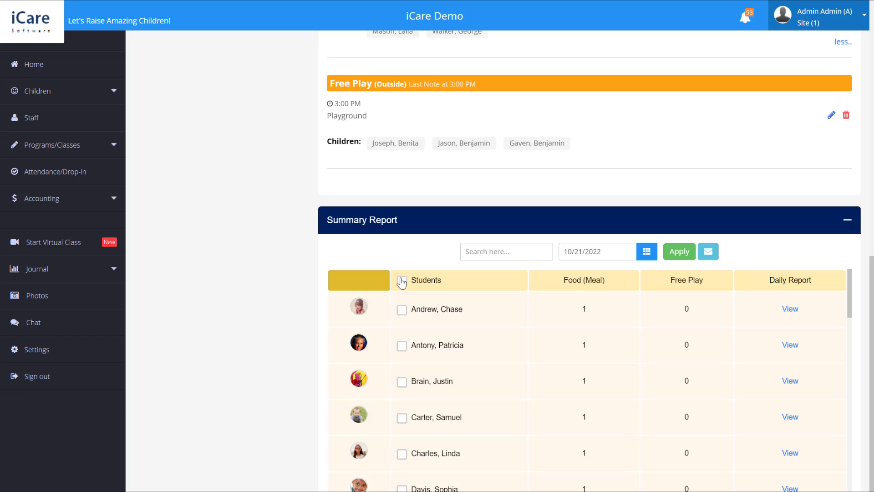